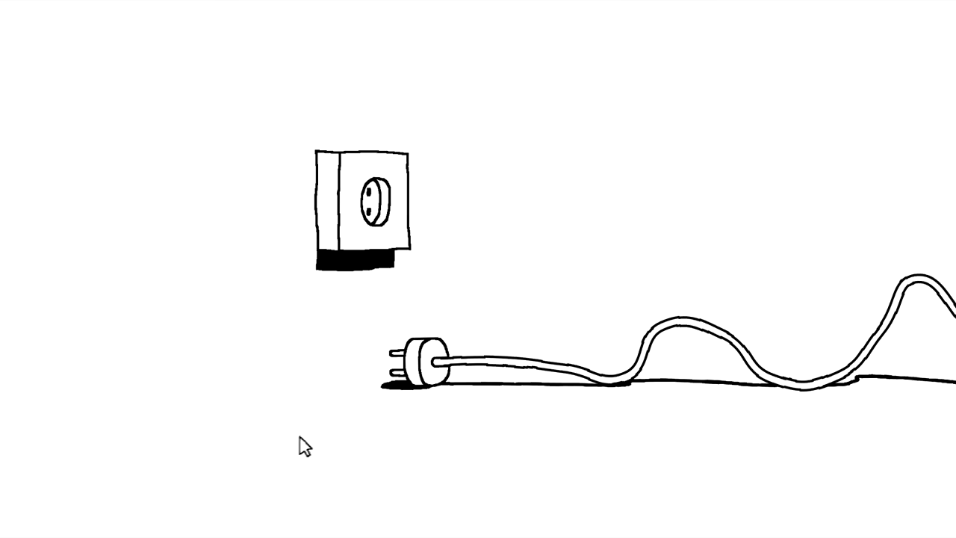
pyautogui.moveTo(297, 461)
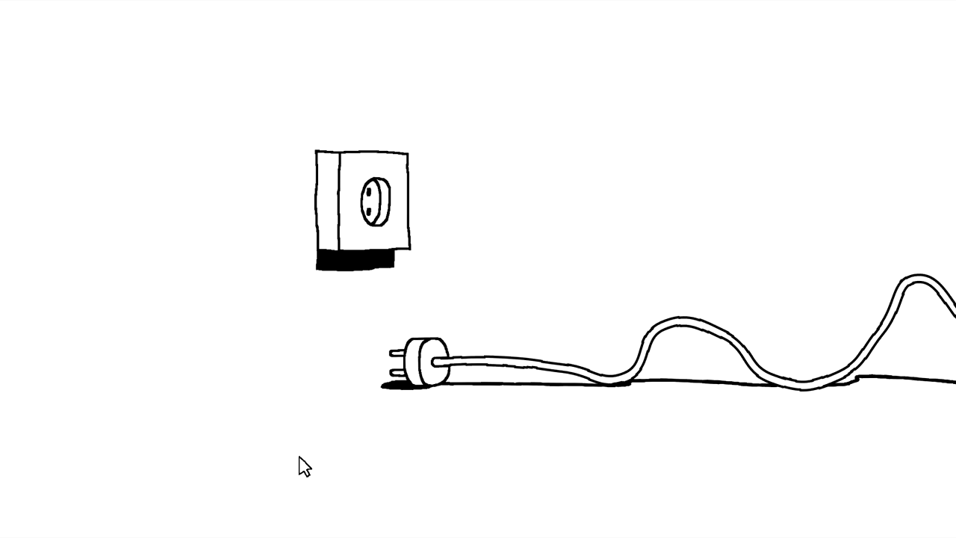
pyautogui.moveTo(362, 467)
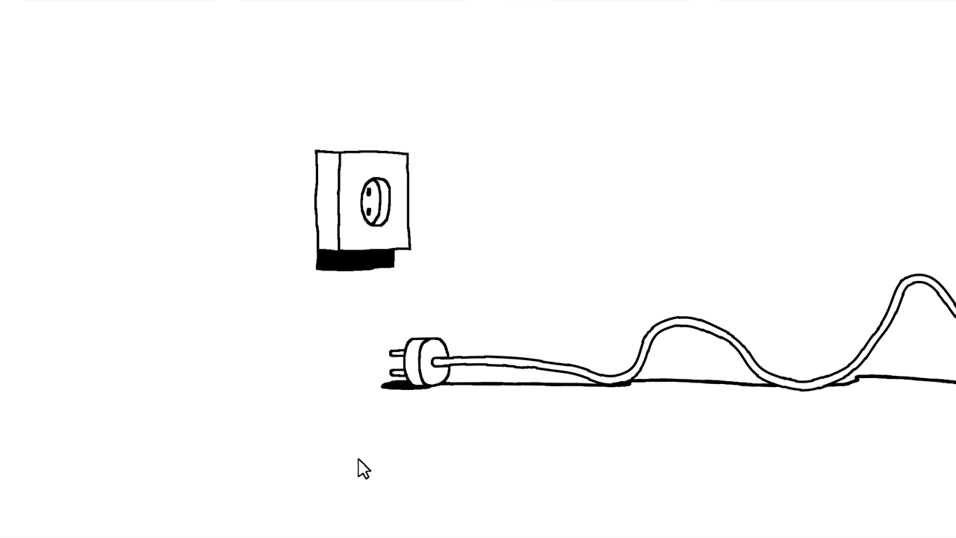
pyautogui.moveTo(386, 435)
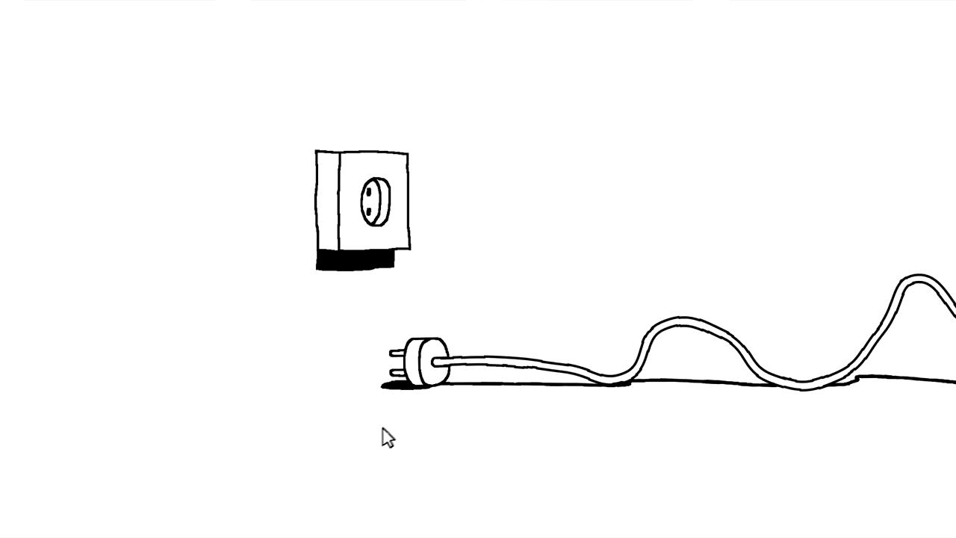
pyautogui.moveTo(269, 325)
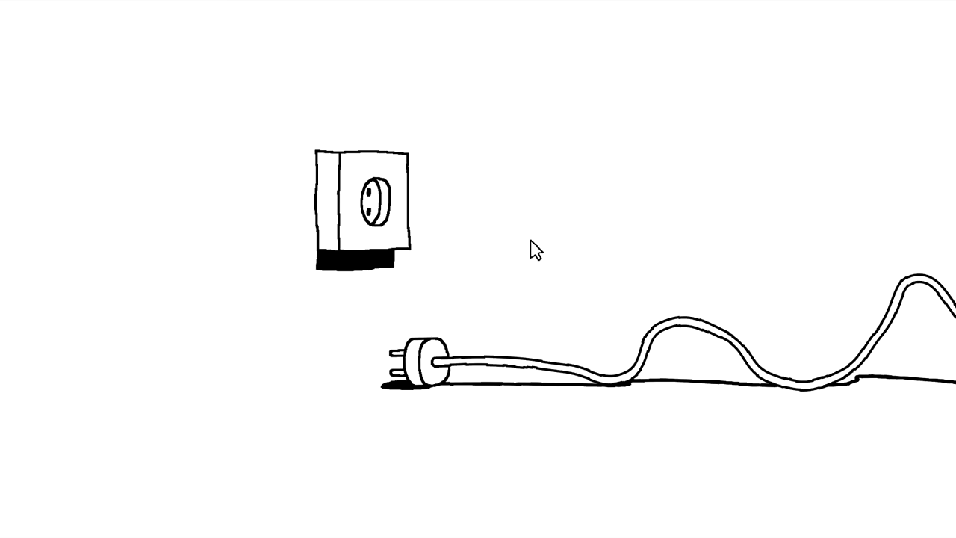
pyautogui.moveTo(547, 292)
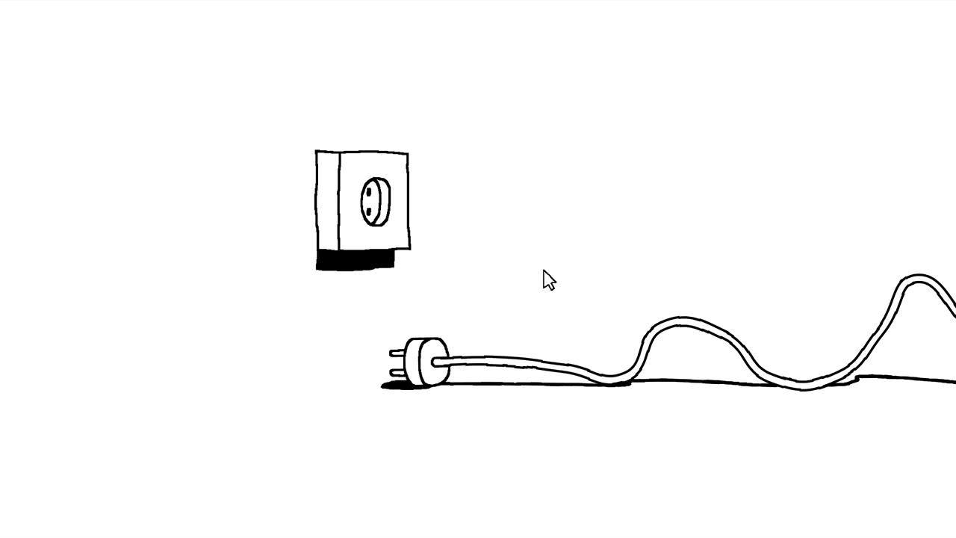
pyautogui.moveTo(296, 345)
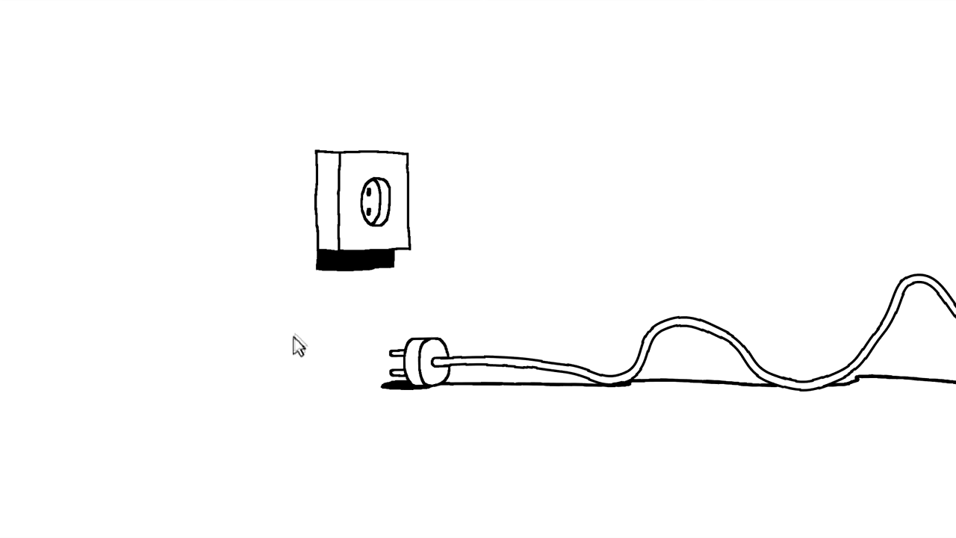
pyautogui.moveTo(421, 464)
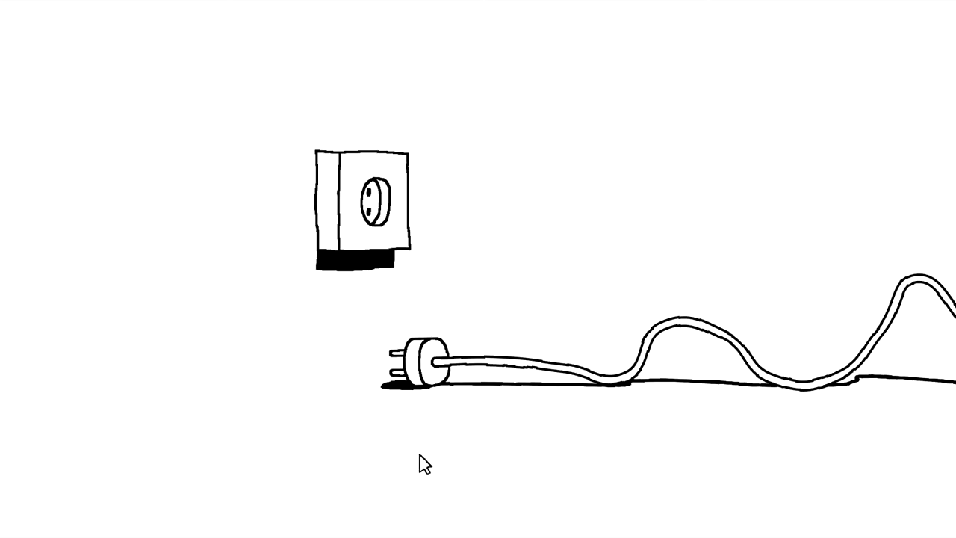
pyautogui.moveTo(257, 247)
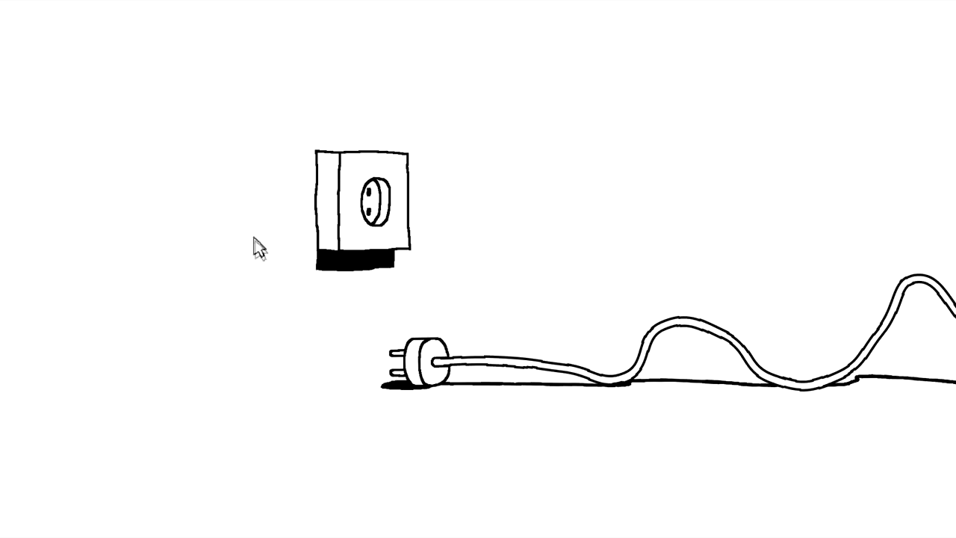
pyautogui.moveTo(307, 320)
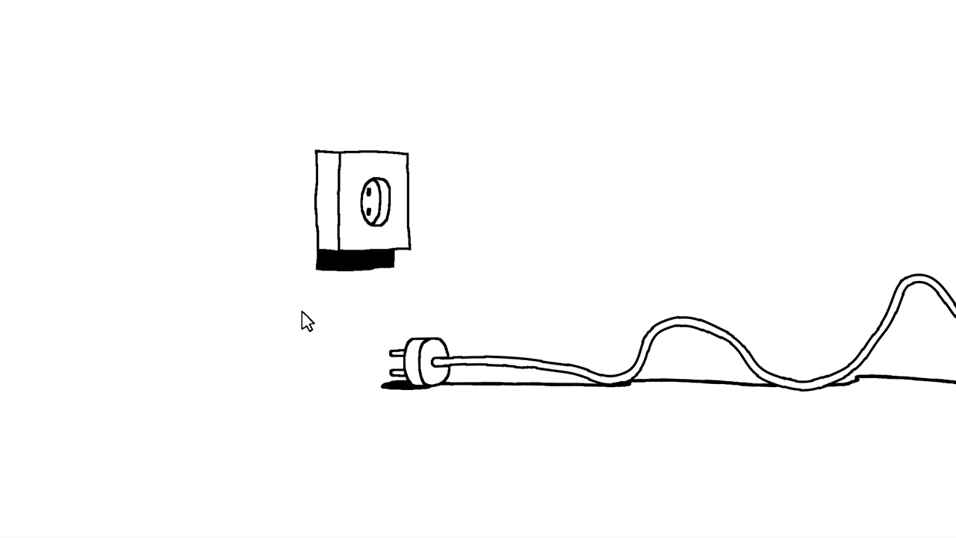
pyautogui.moveTo(251, 467)
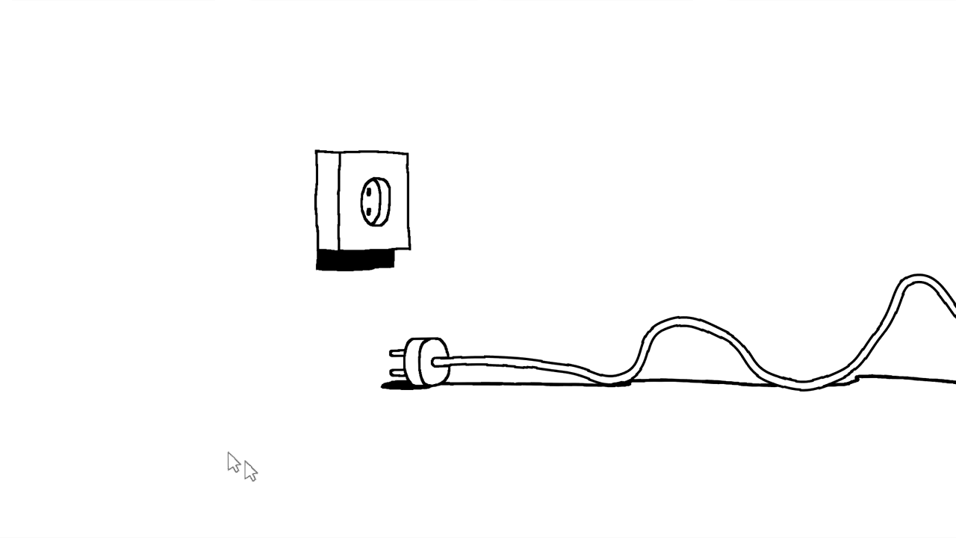
pyautogui.moveTo(333, 463)
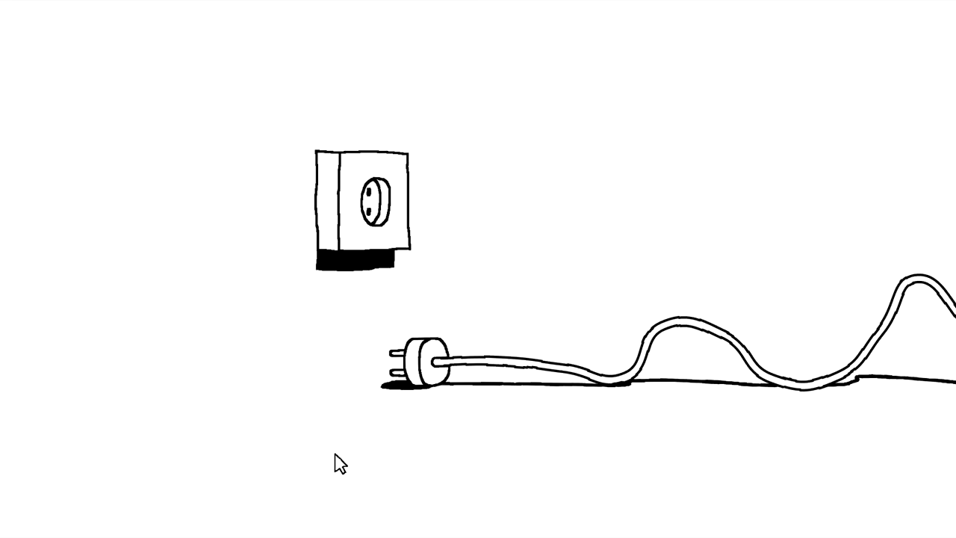
pyautogui.moveTo(351, 461)
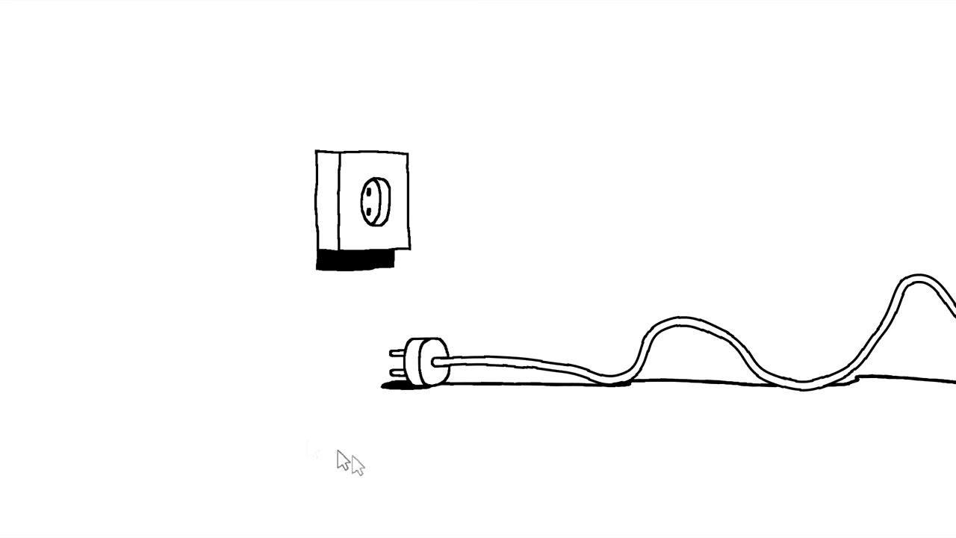
pyautogui.moveTo(159, 389)
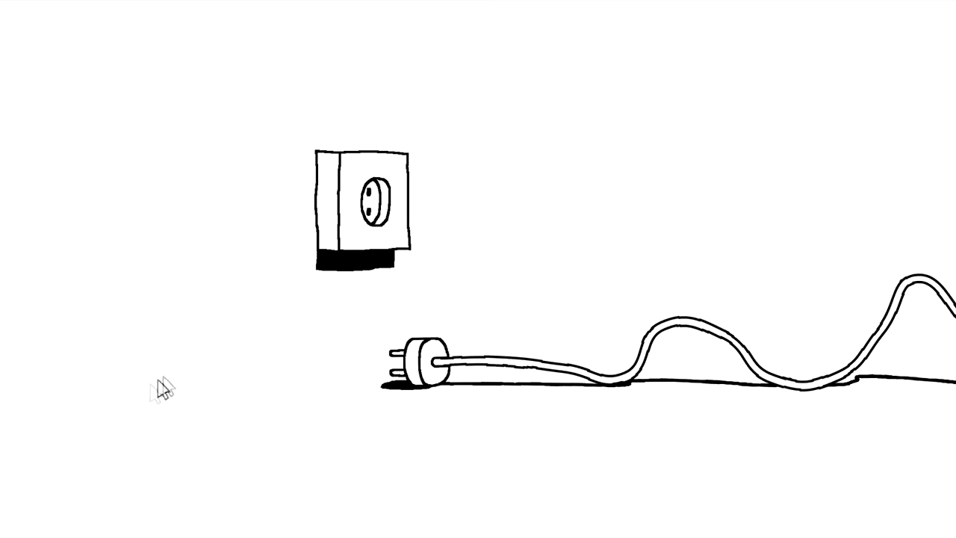
pyautogui.moveTo(432, 450)
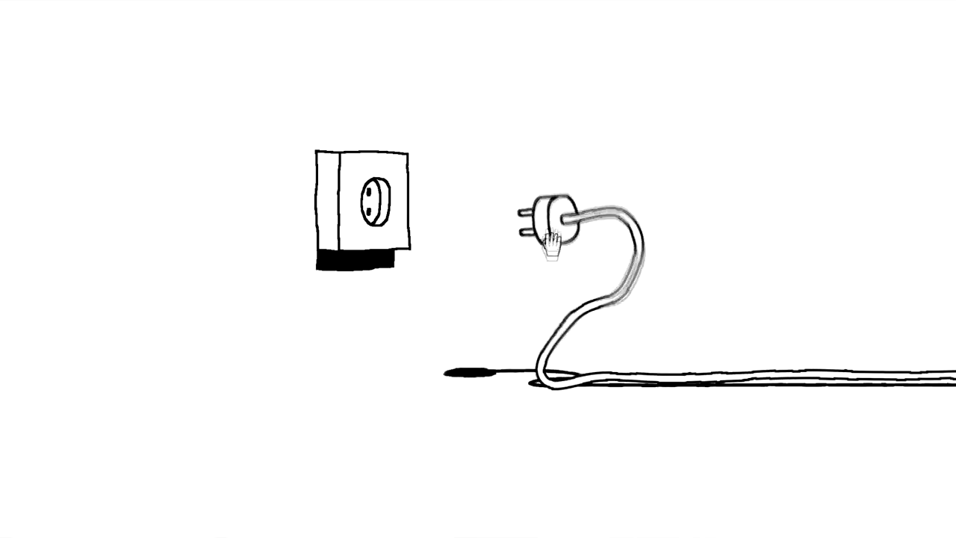
# Lift the plug off the floor, line it up beside the wall socket, and push it in.
pyautogui.moveTo(553, 239); pyautogui.dragTo(537, 131)
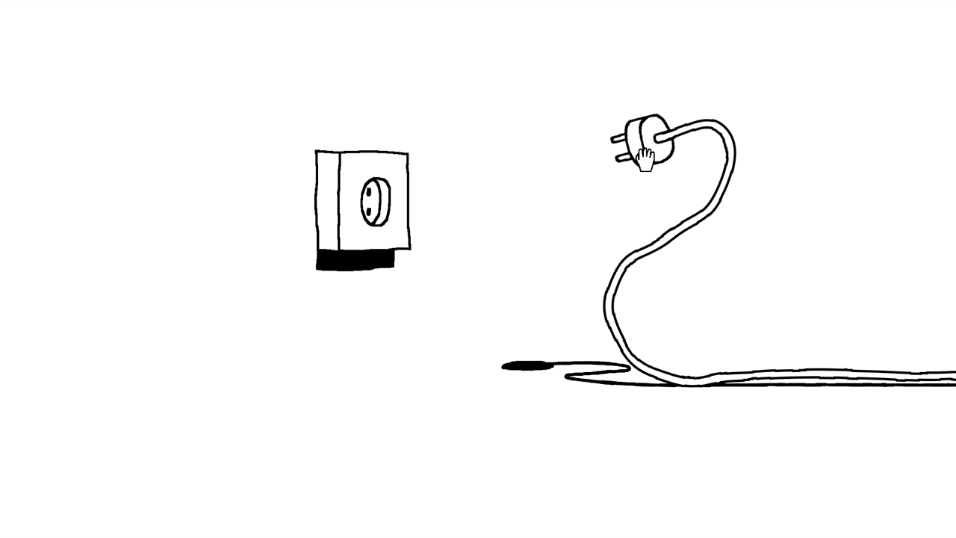
pyautogui.moveTo(642, 153); pyautogui.dragTo(534, 138)
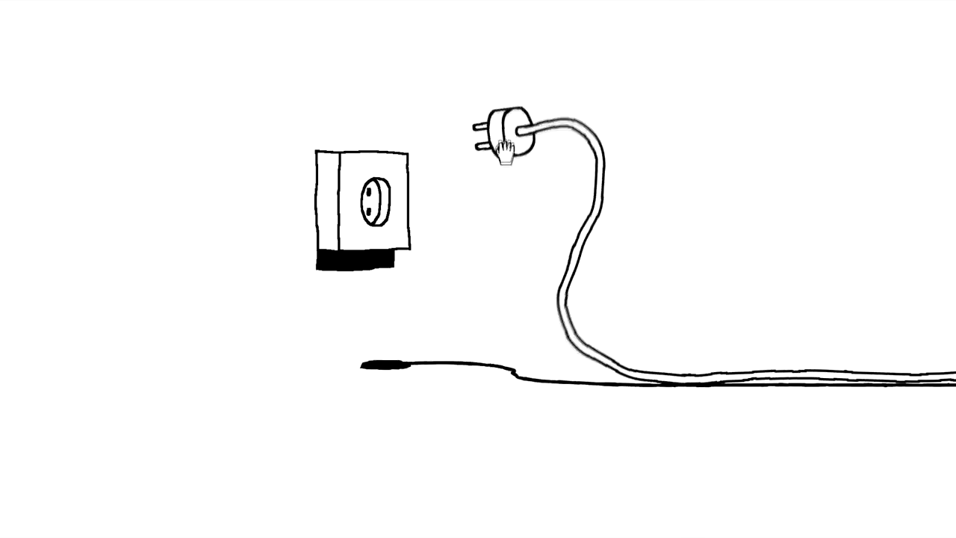
pyautogui.moveTo(504, 146); pyautogui.dragTo(482, 291)
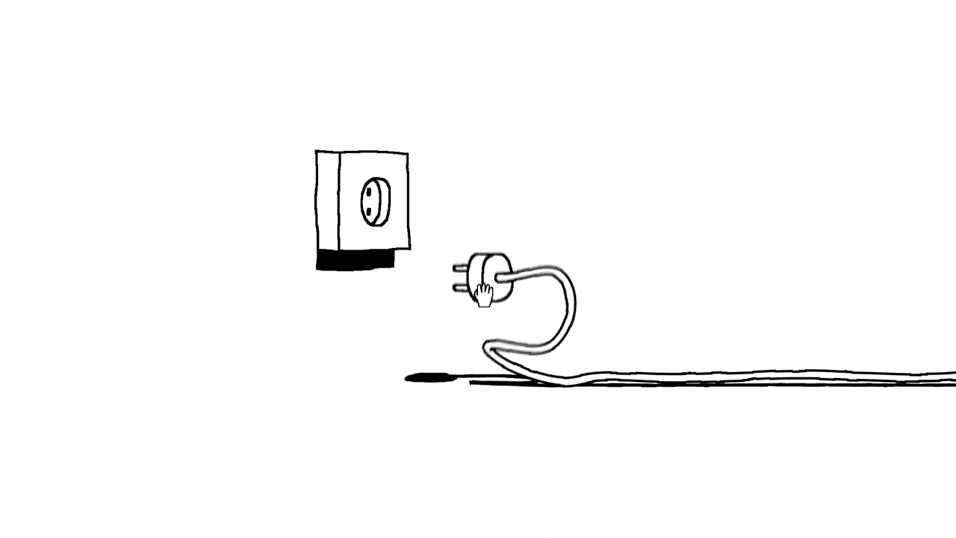
pyautogui.moveTo(482, 291); pyautogui.dragTo(568, 291)
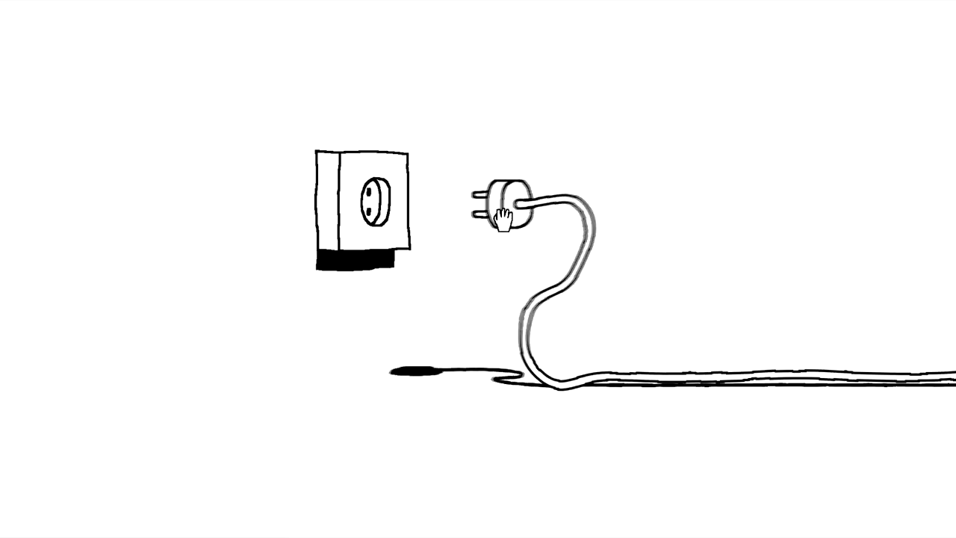
pyautogui.moveTo(507, 215); pyautogui.dragTo(656, 201)
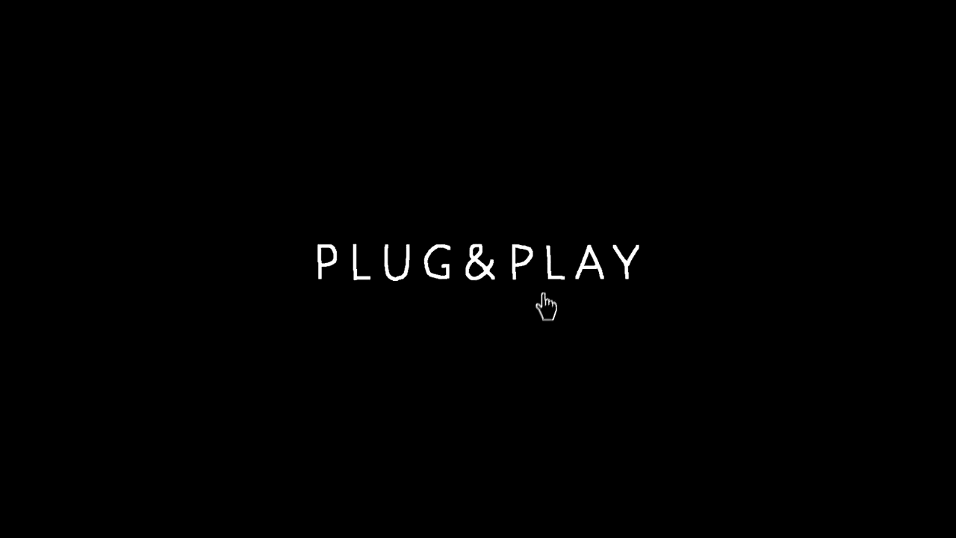
pyautogui.moveTo(552, 288)
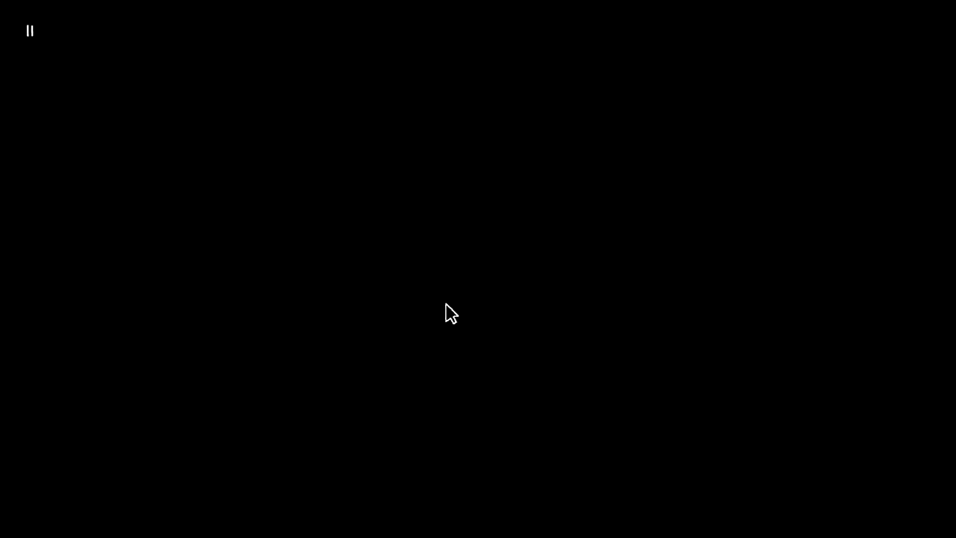
pyautogui.moveTo(527, 298)
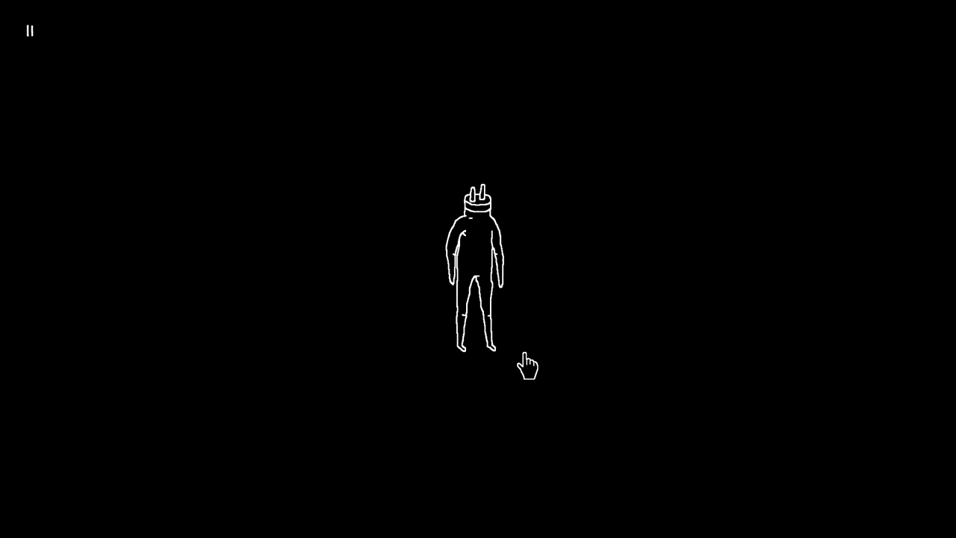
pyautogui.moveTo(484, 272)
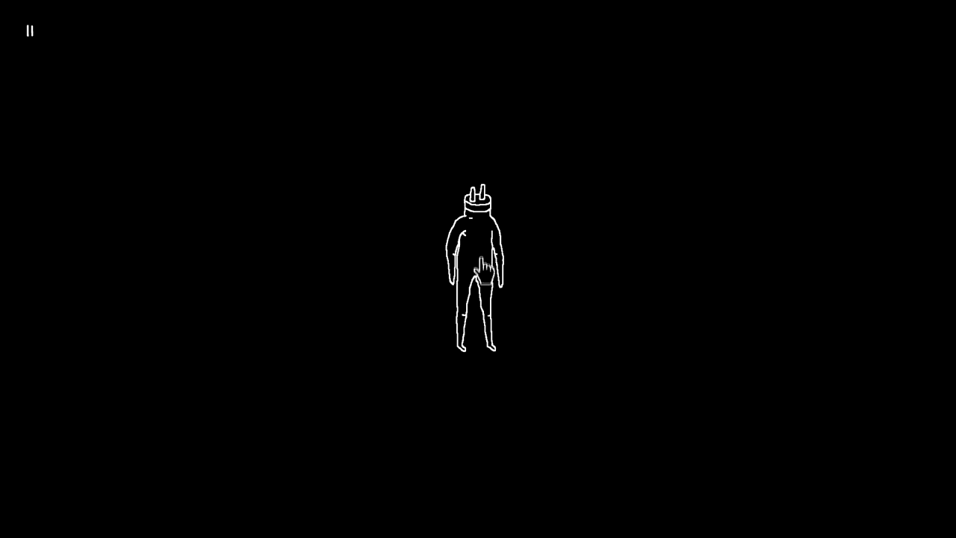
pyautogui.moveTo(494, 362)
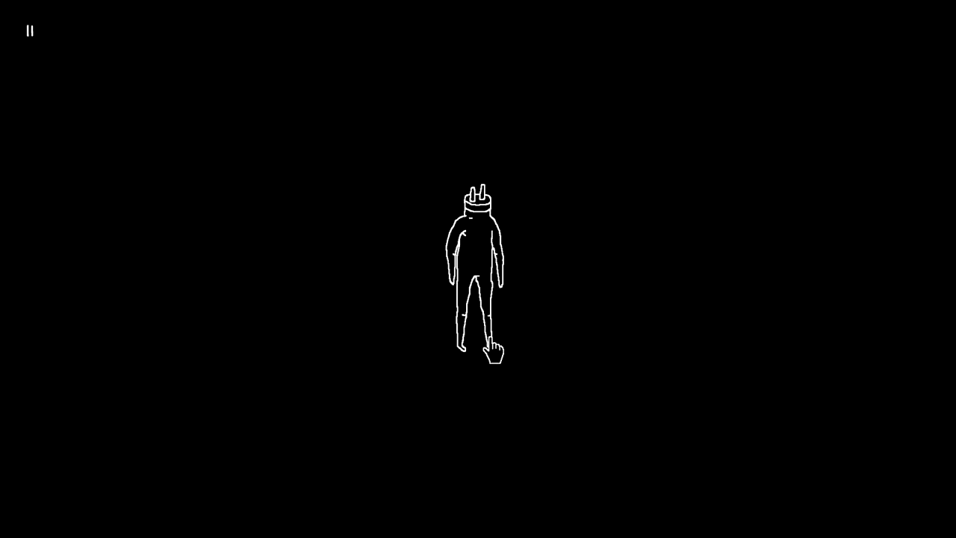
pyautogui.moveTo(584, 282)
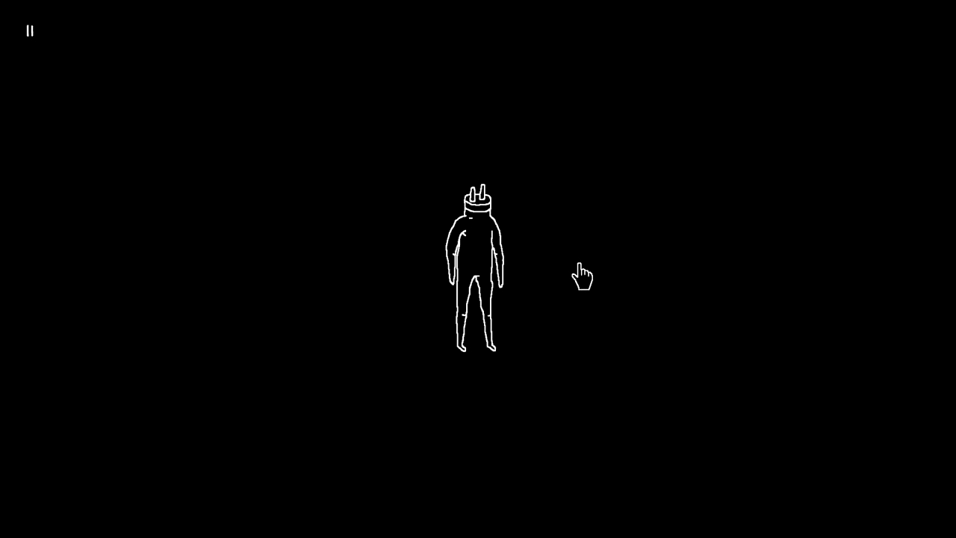
pyautogui.moveTo(577, 254)
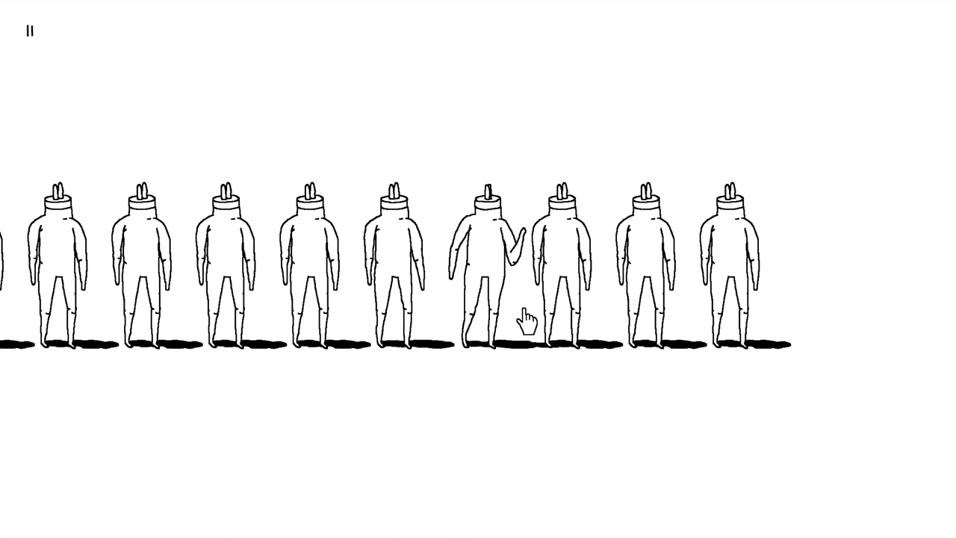
pyautogui.moveTo(400, 250)
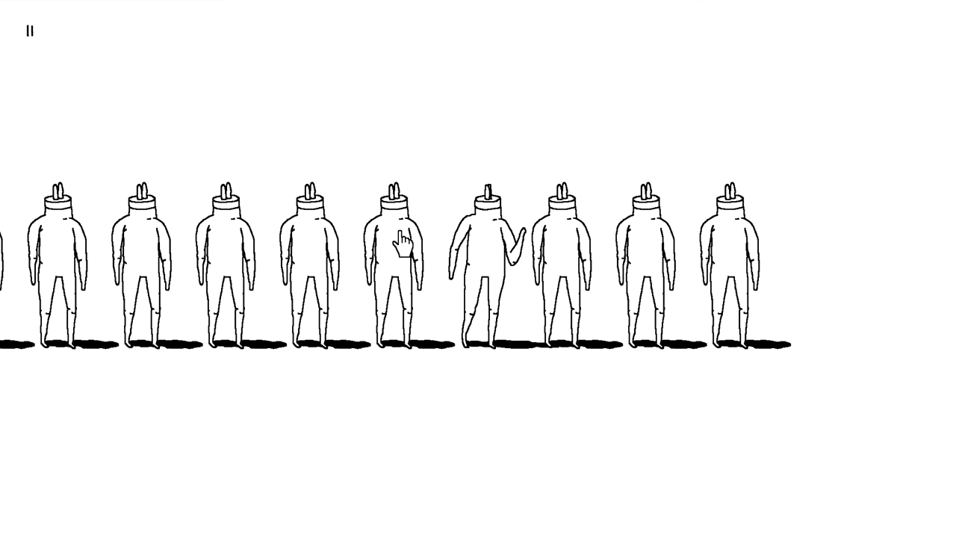
pyautogui.moveTo(391, 273)
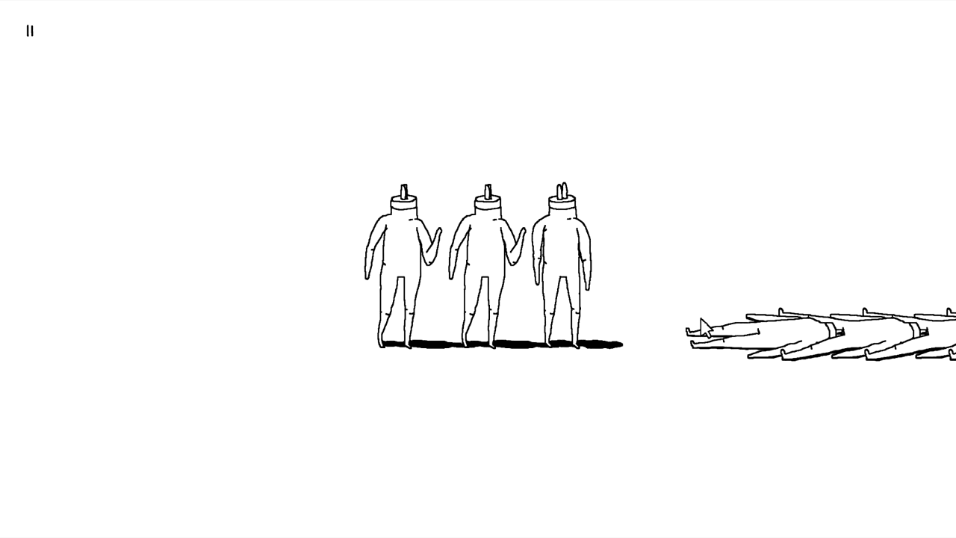
pyautogui.moveTo(606, 215)
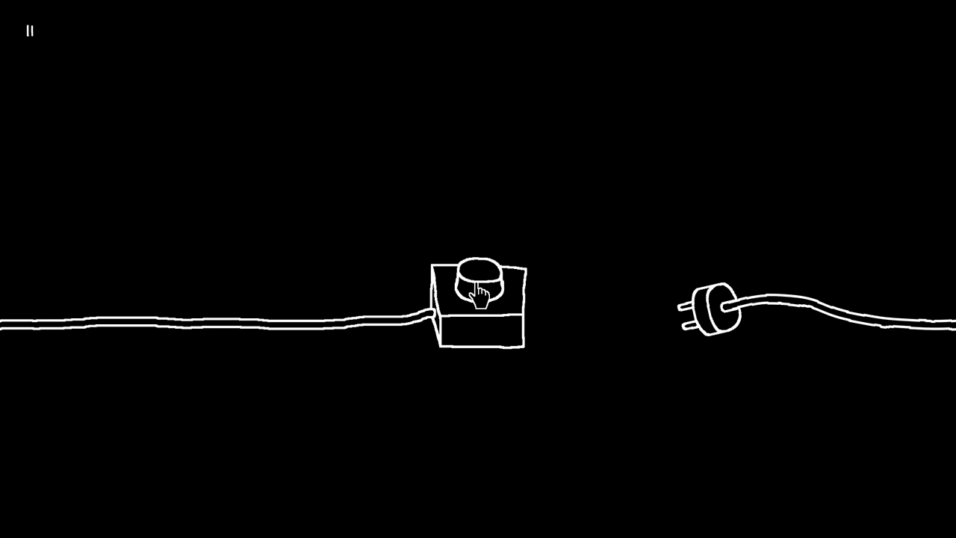
# Carry the loose plug over the box, drop it beside it, and press the button.
pyautogui.moveTo(710, 307); pyautogui.dragTo(657, 131)
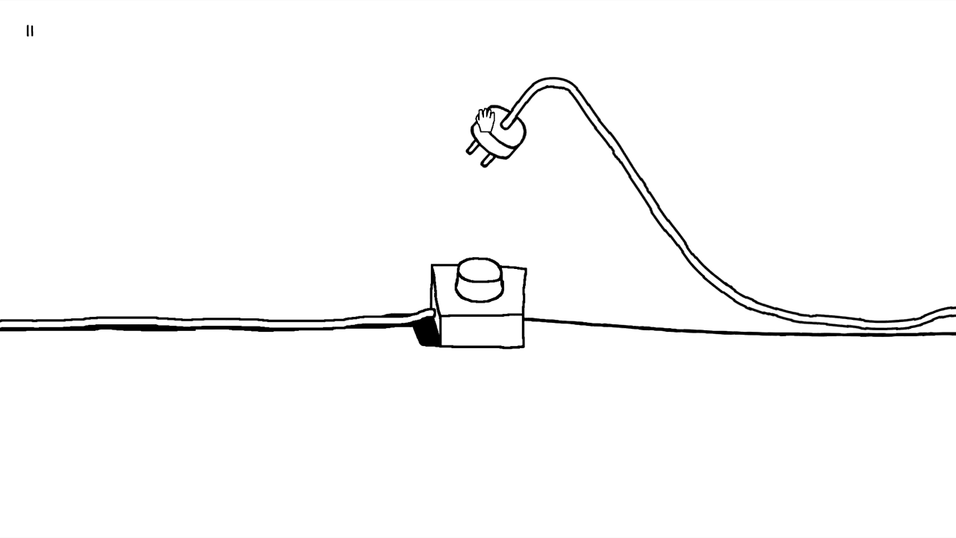
pyautogui.moveTo(493, 135); pyautogui.dragTo(490, 224)
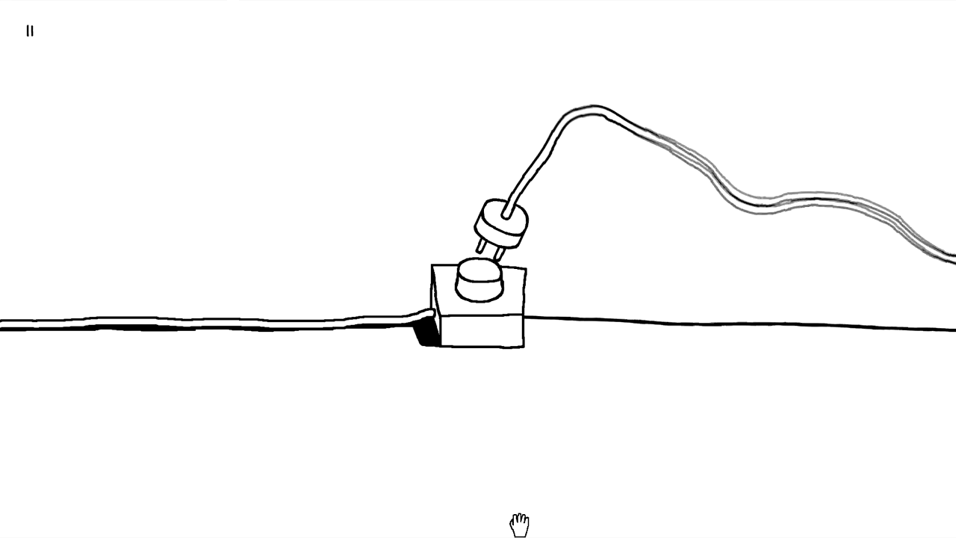
pyautogui.moveTo(500, 225); pyautogui.dragTo(313, 172)
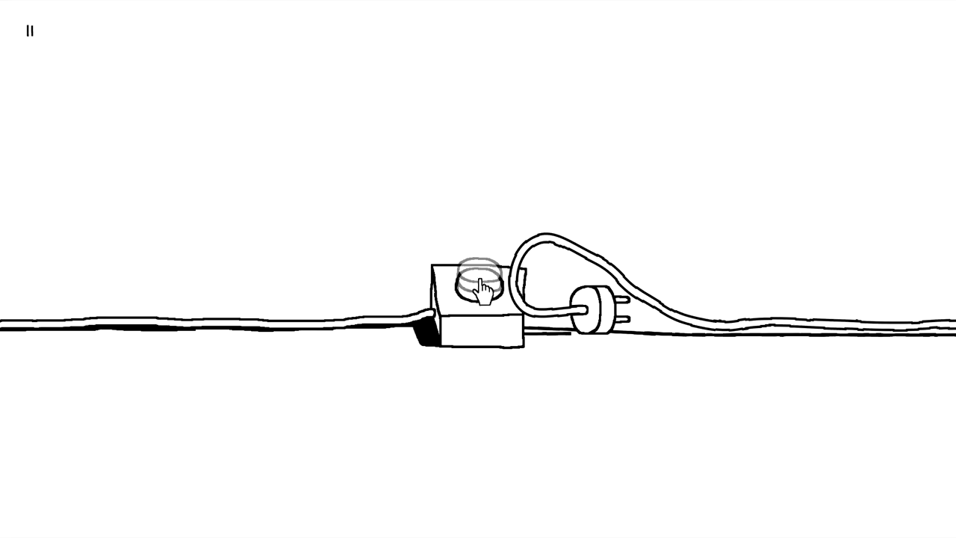
pyautogui.click(473, 295)
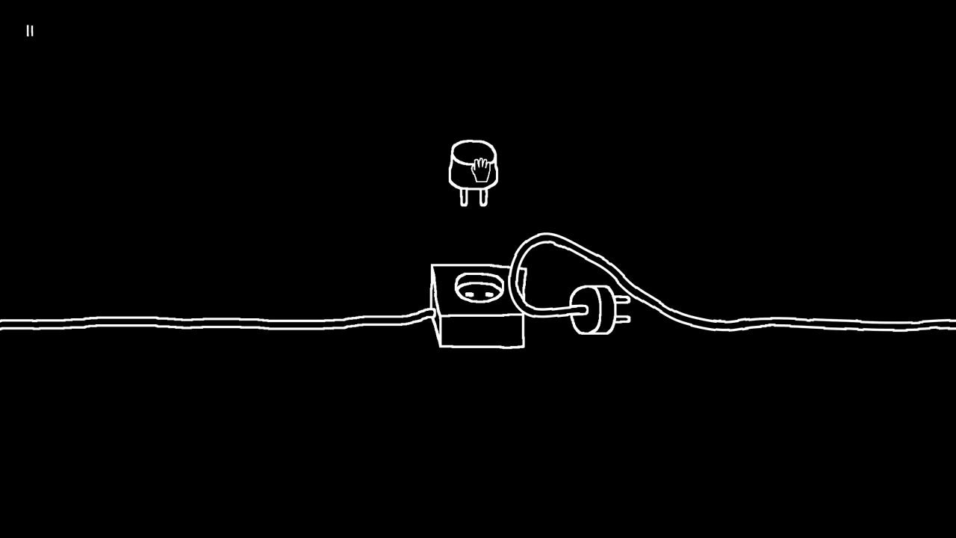
# Move the little plug, then insert the corded plug into the left and right sockets and back out.
pyautogui.moveTo(477, 172); pyautogui.dragTo(591, 358)
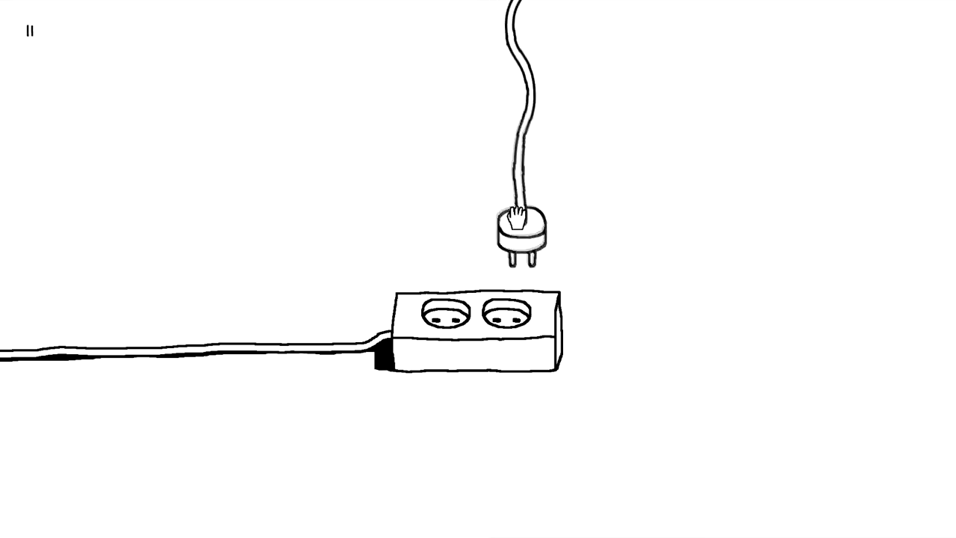
pyautogui.moveTo(515, 224); pyautogui.dragTo(437, 314)
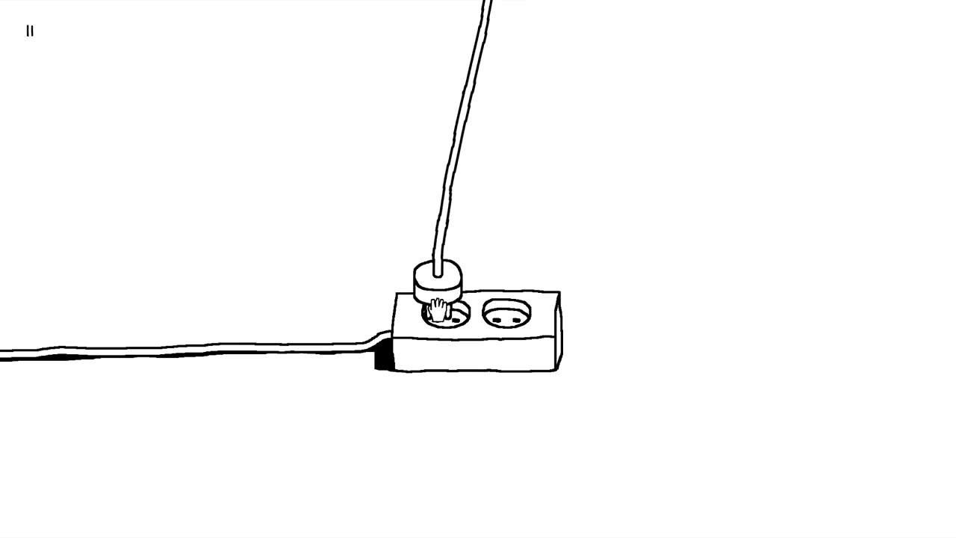
pyautogui.moveTo(434, 299); pyautogui.dragTo(523, 314)
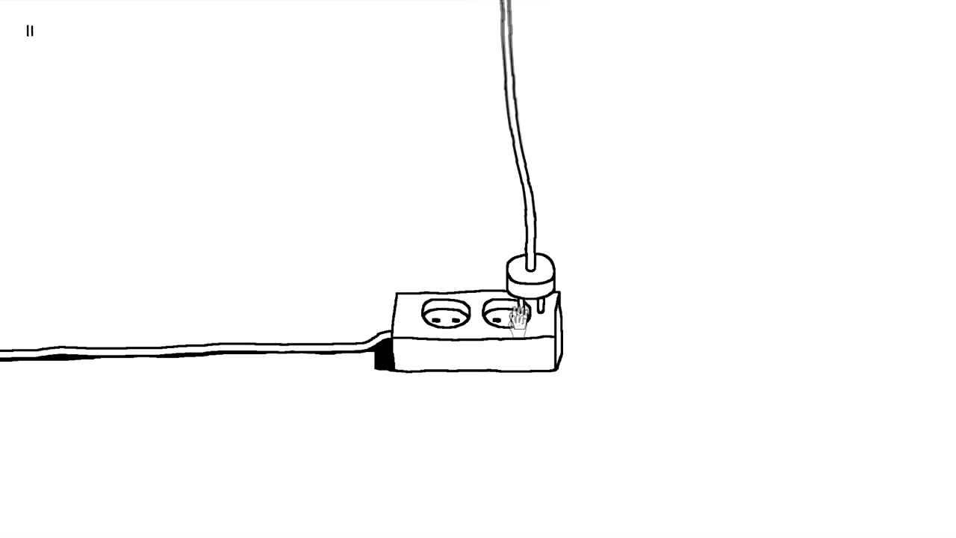
pyautogui.moveTo(523, 299); pyautogui.dragTo(437, 317)
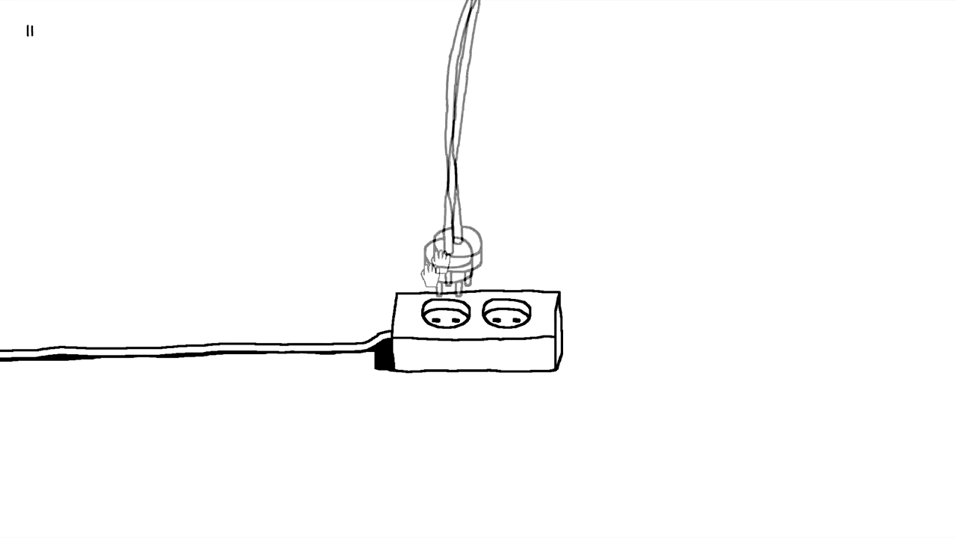
pyautogui.moveTo(444, 265); pyautogui.dragTo(507, 314)
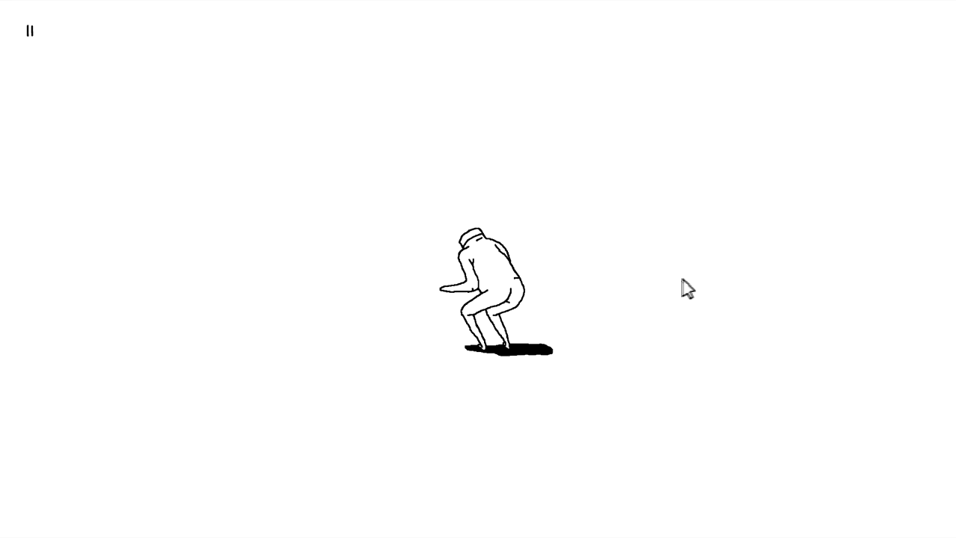
pyautogui.moveTo(547, 375)
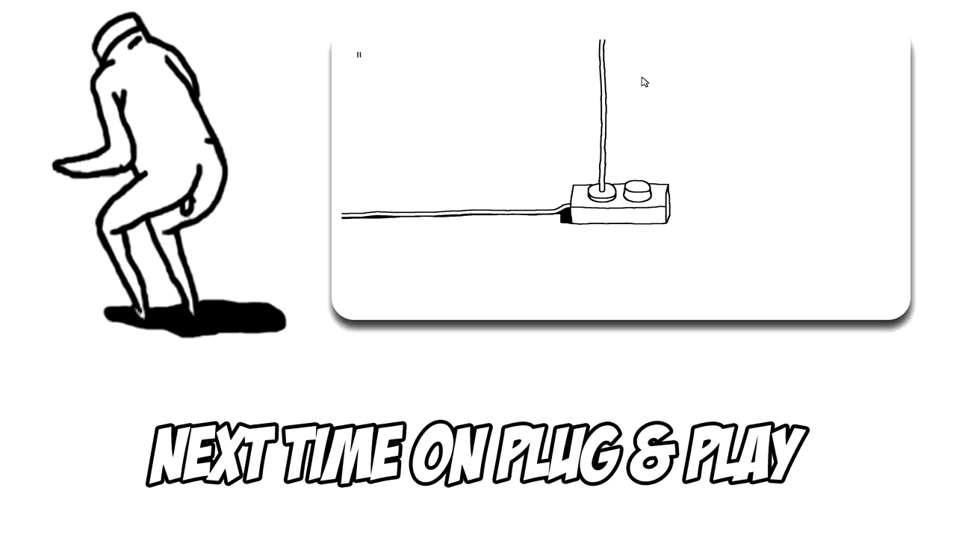
pyautogui.moveTo(724, 179)
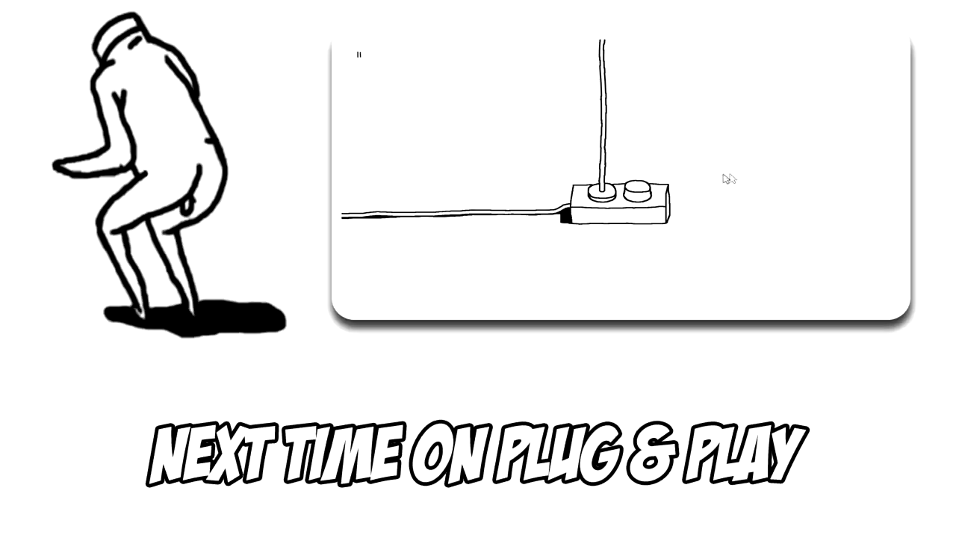